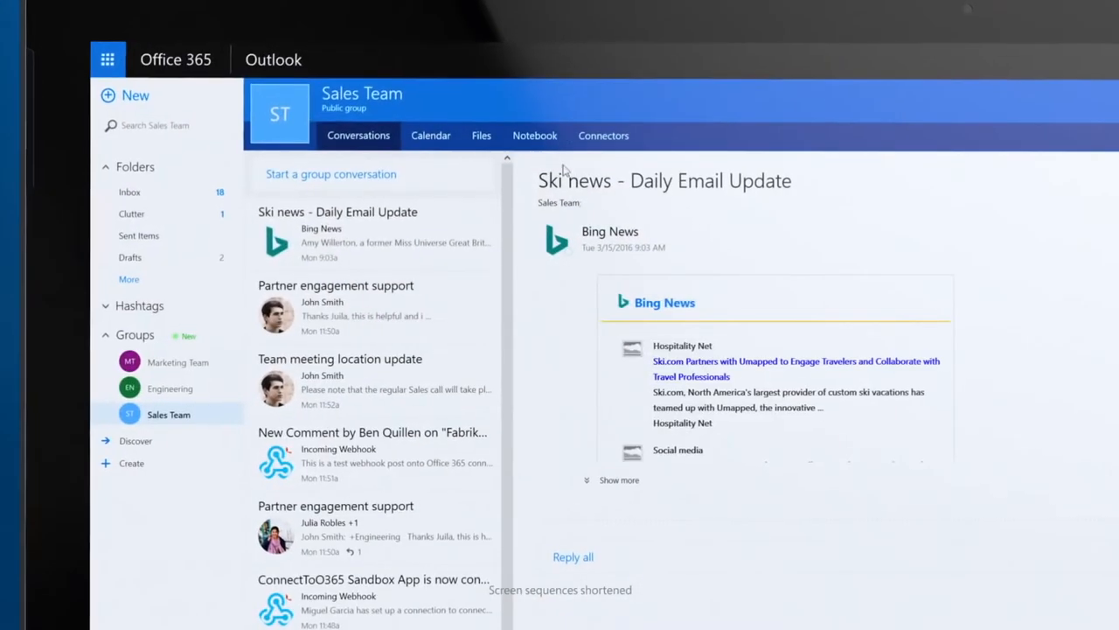
Show the Sales Team group's connectors and scroll down to Twitter.
click(603, 135)
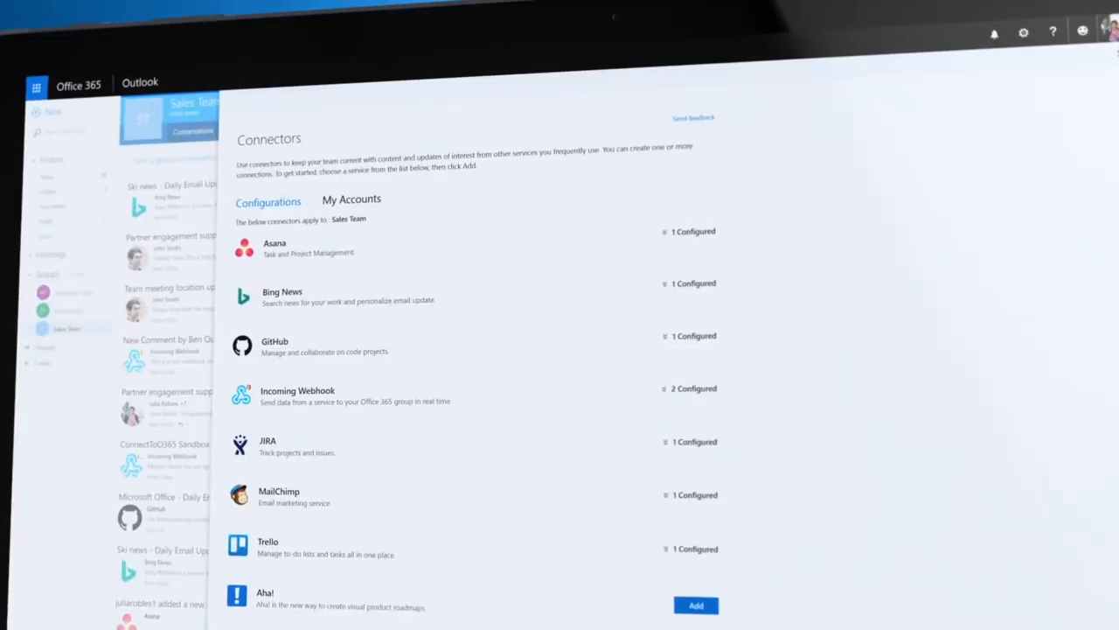
scroll(down, 3)
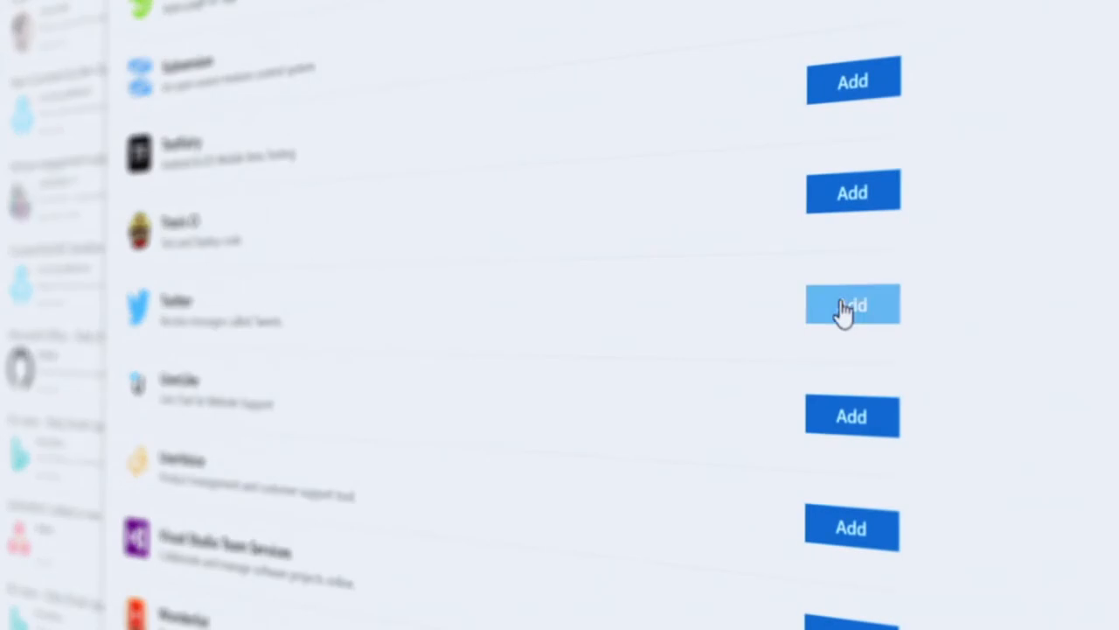
Add the Twitter connector following and tracking office365, including mentions, and save it.
click(852, 305)
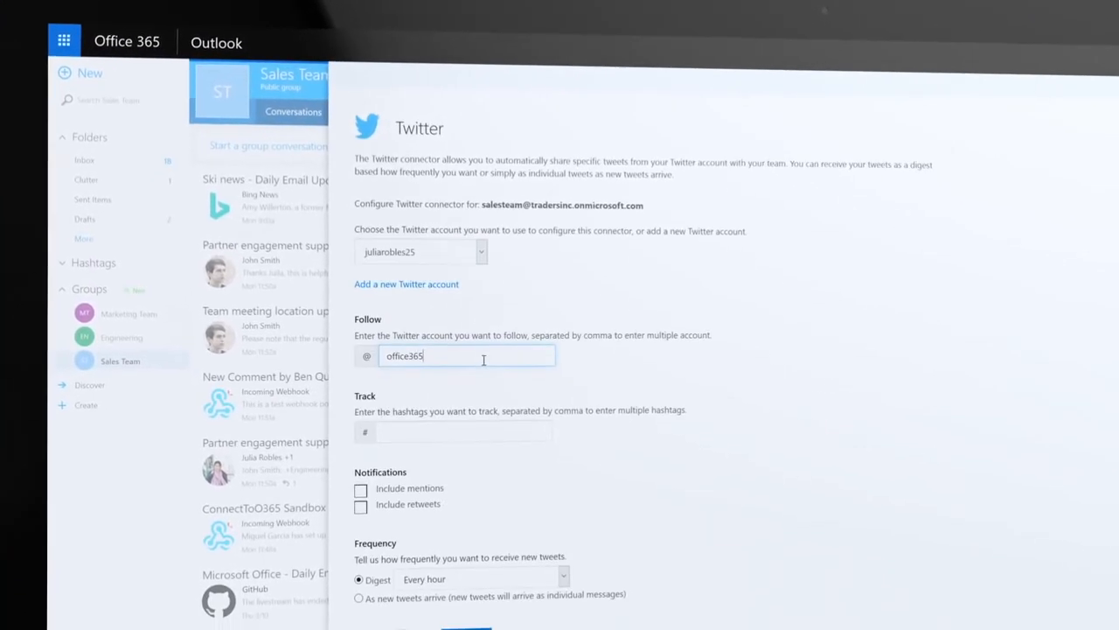
text(office365)
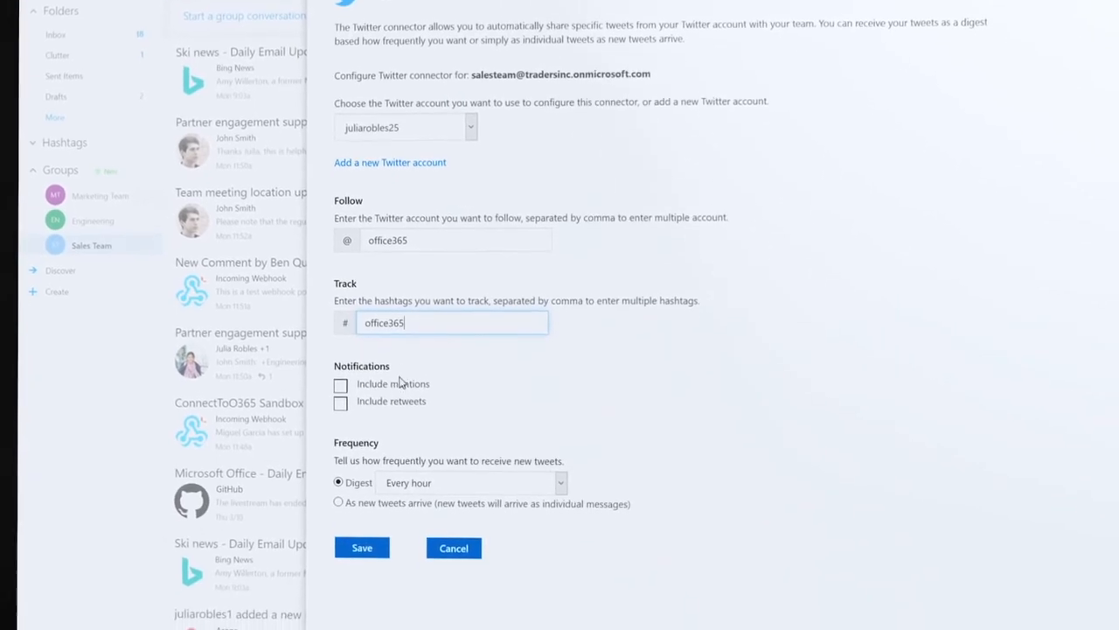
click(340, 384)
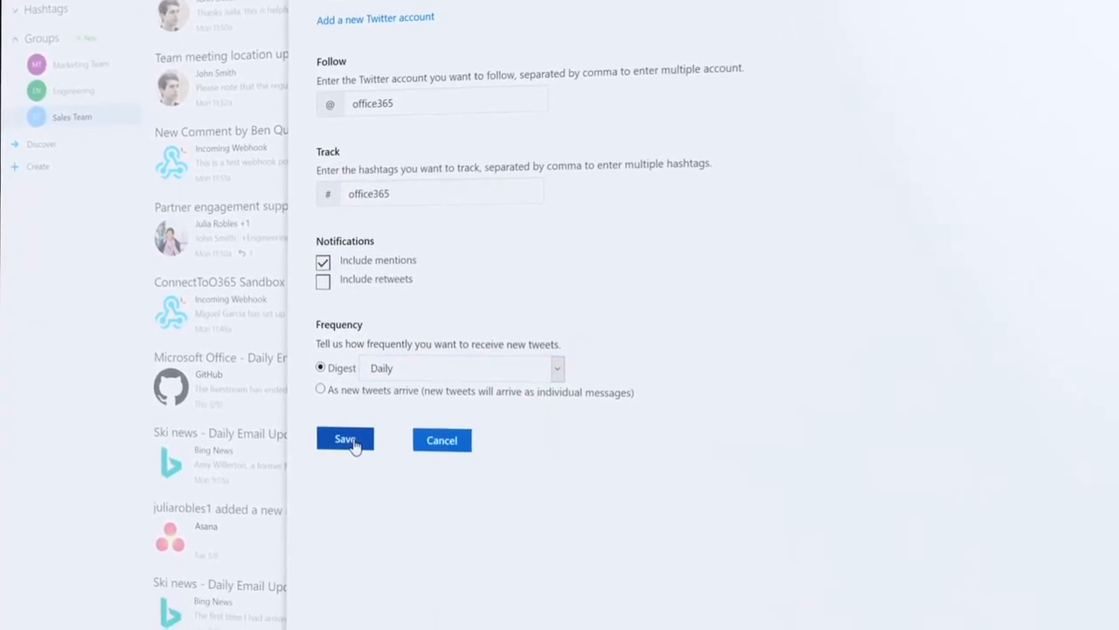
click(345, 439)
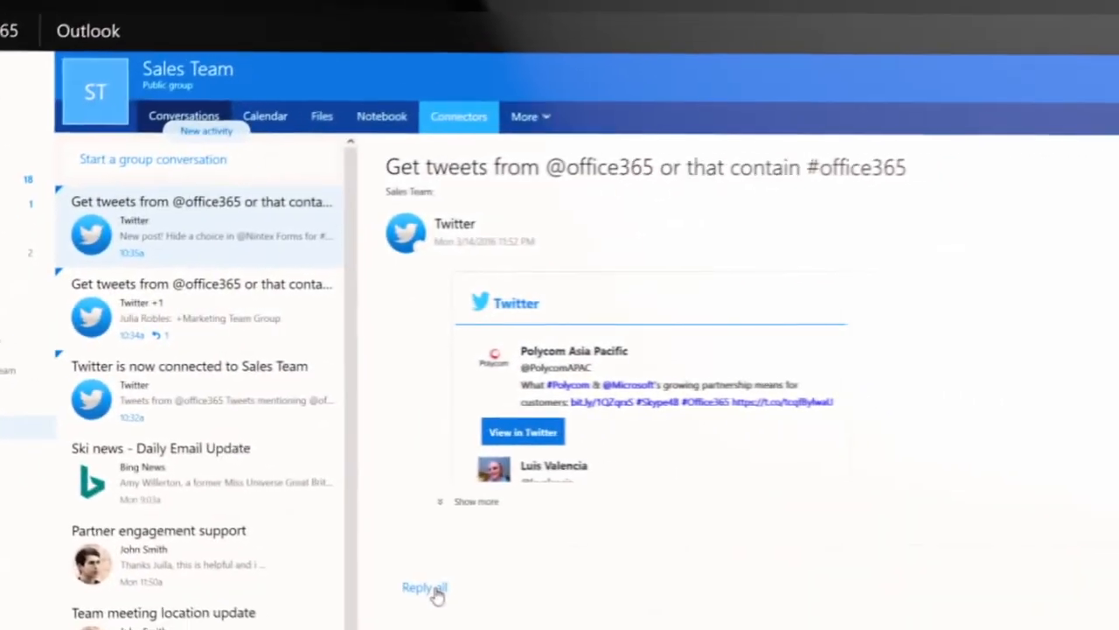
Reply to the tweets conversation, adding Marketing Team Group as a recipient.
click(424, 587)
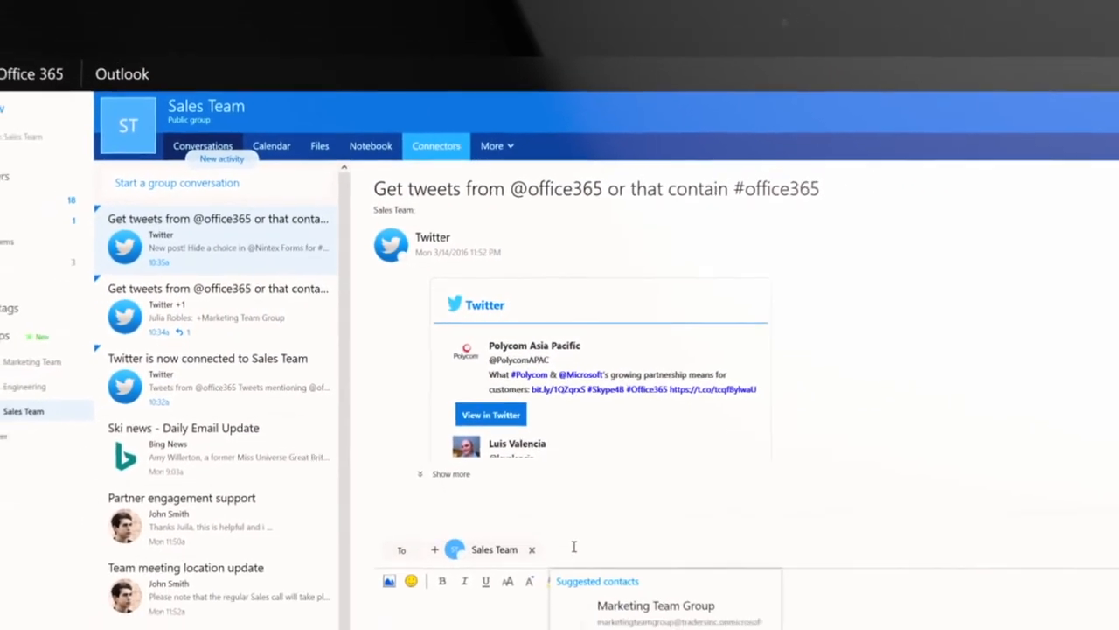
click(655, 605)
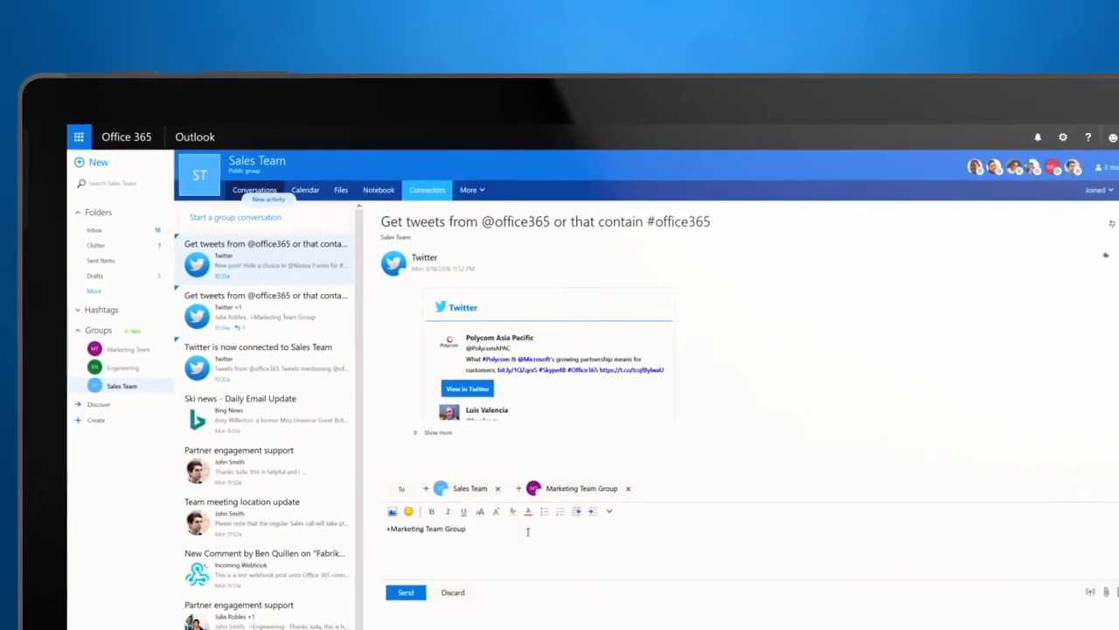